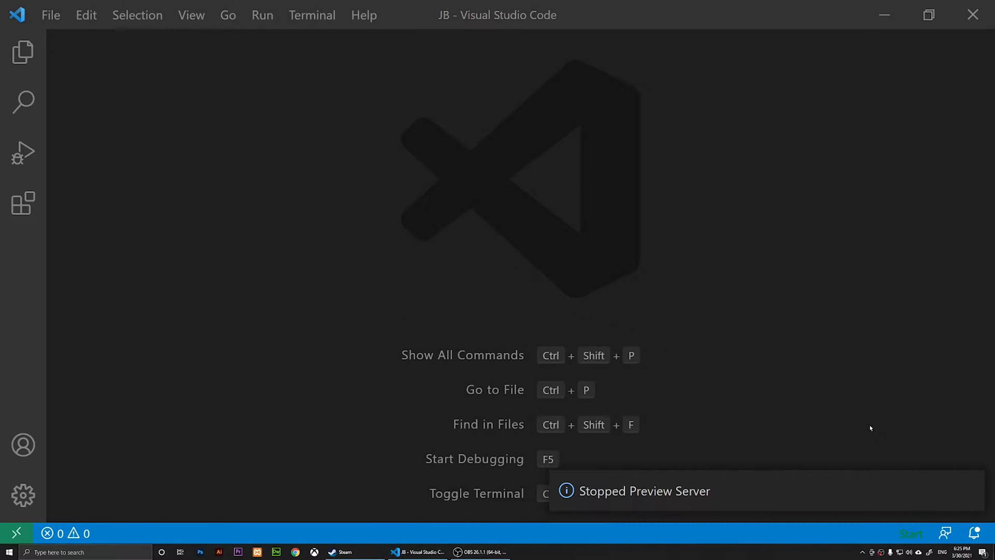
mouse_move(129, 400)
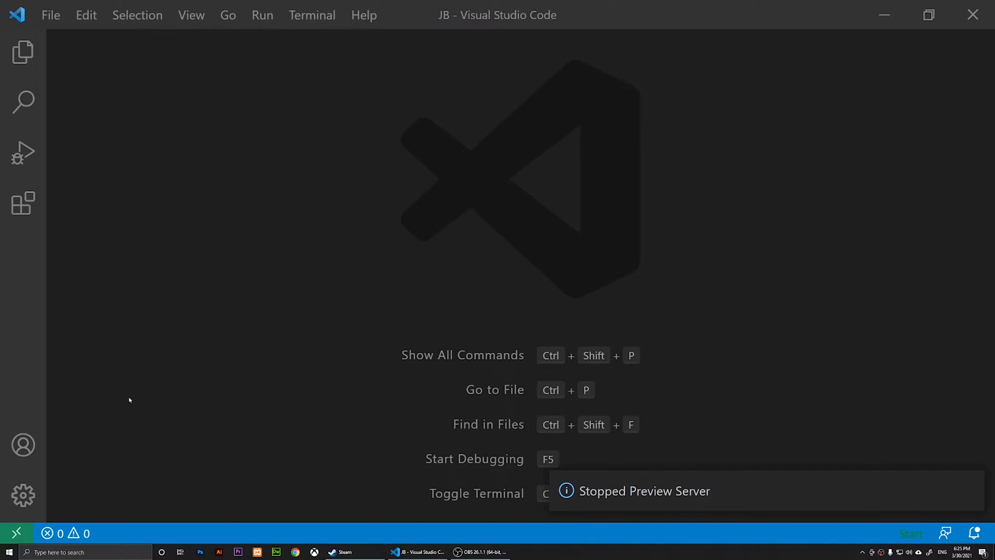
Step: Show the Extensions view and search the marketplace for html-live-server
left_click(23, 151)
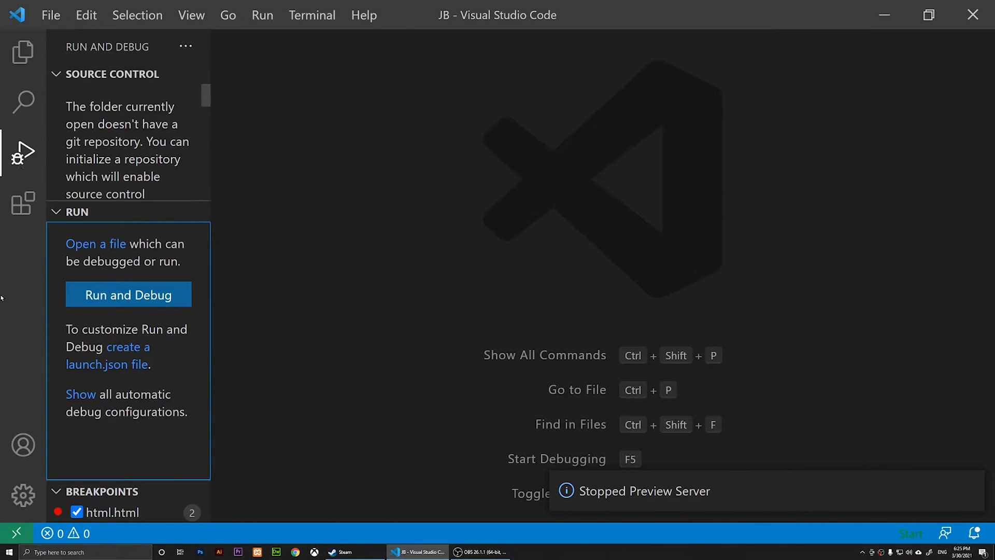
left_click(23, 203)
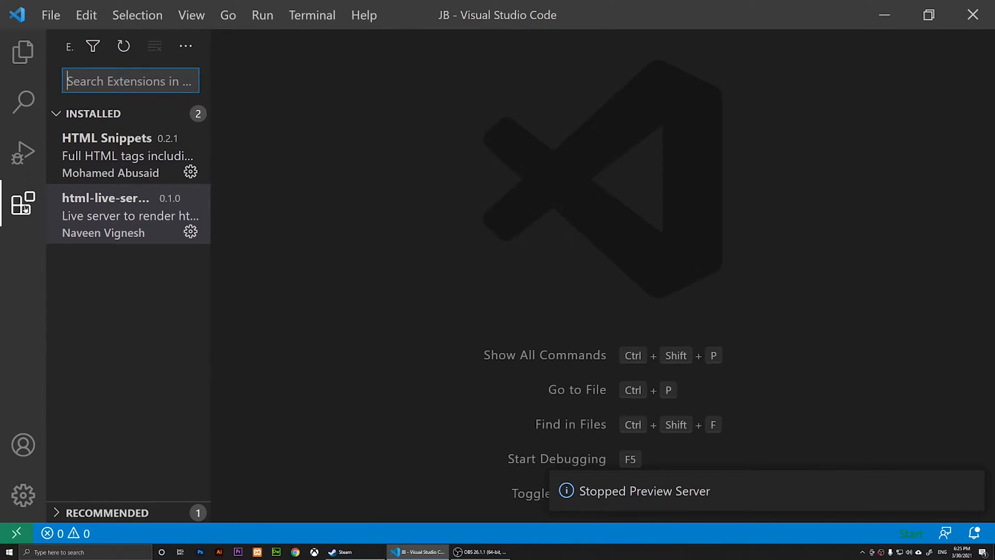
mouse_move(22, 203)
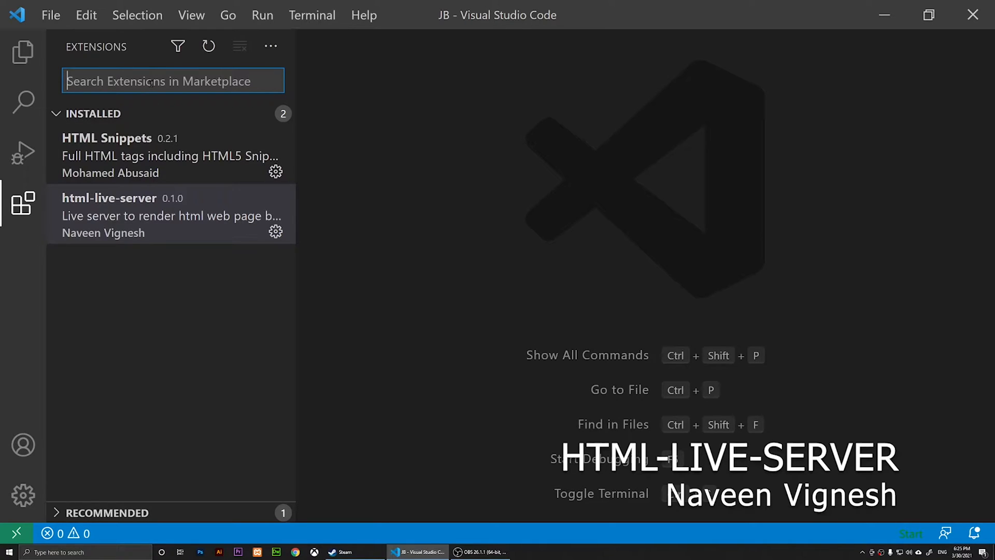
type("html-live-server")
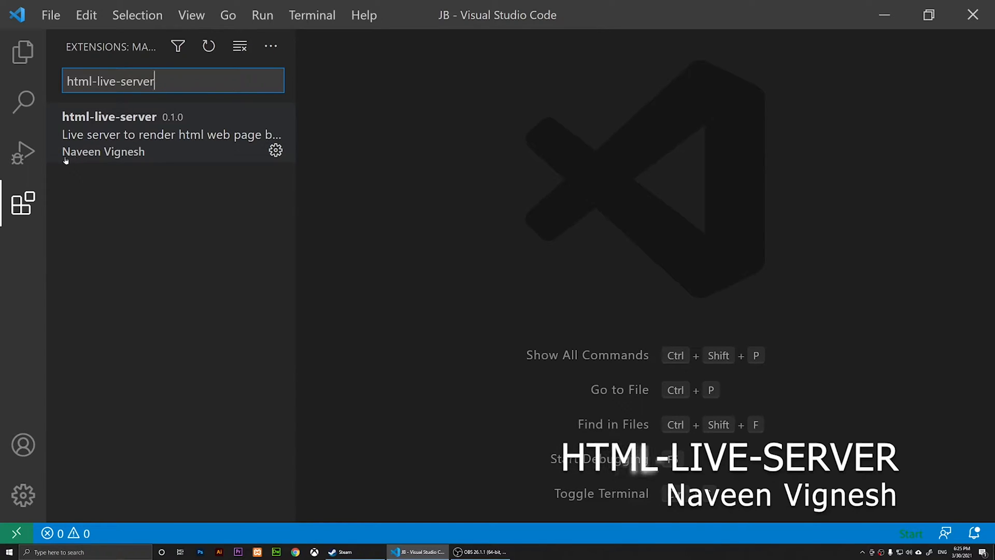
mouse_move(103, 153)
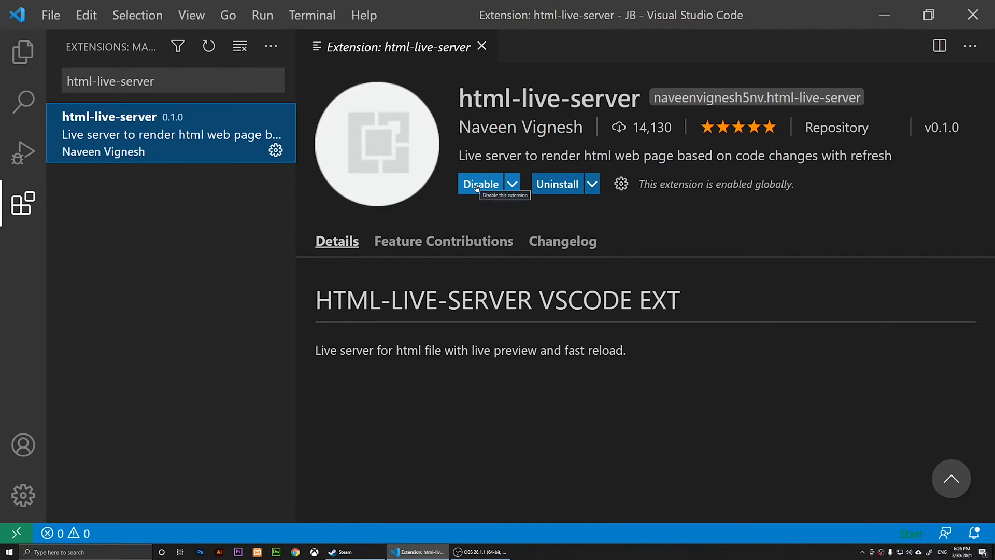
Step: Close the extension details and start choosing a folder to open as the workspace
left_click(482, 46)
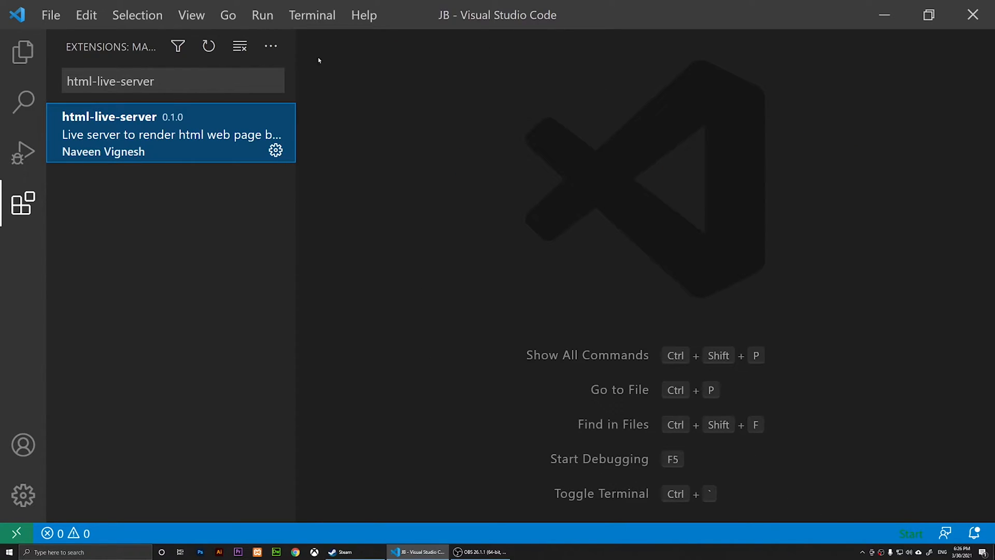
left_click(22, 203)
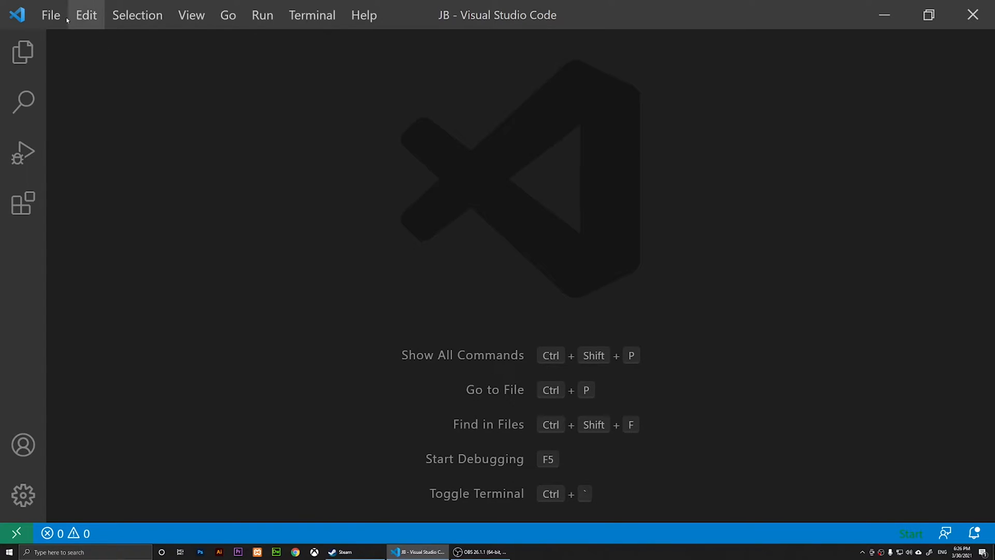
left_click(50, 14)
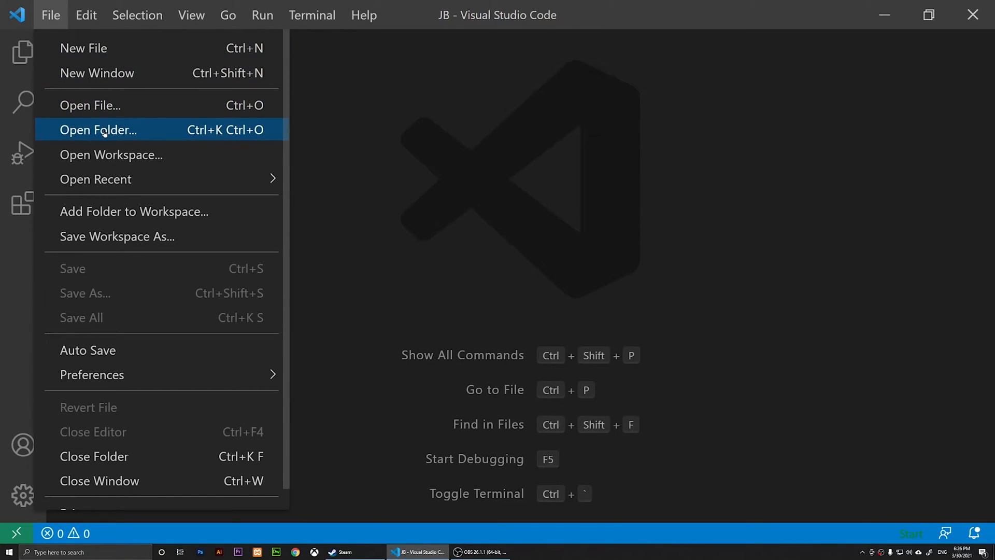
left_click(98, 130)
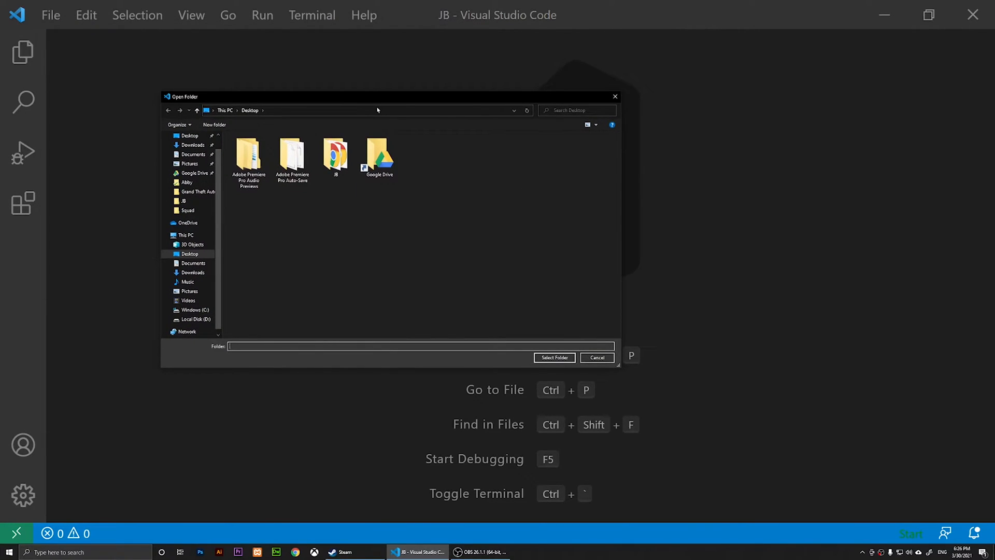
Step: Open the JB folder from the Desktop as the workspace and show its files in Explorer
double_click(335, 158)
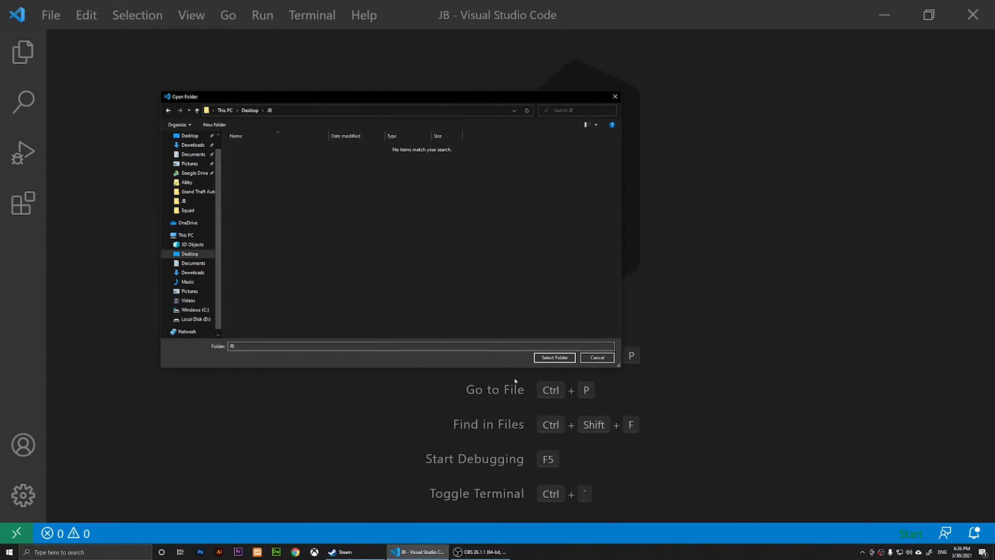
left_click(595, 358)
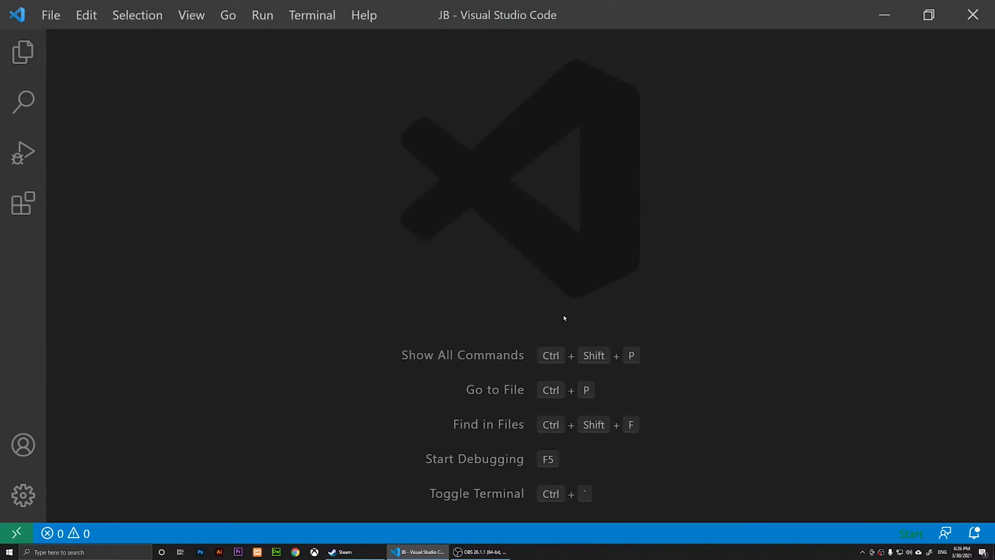
mouse_move(115, 402)
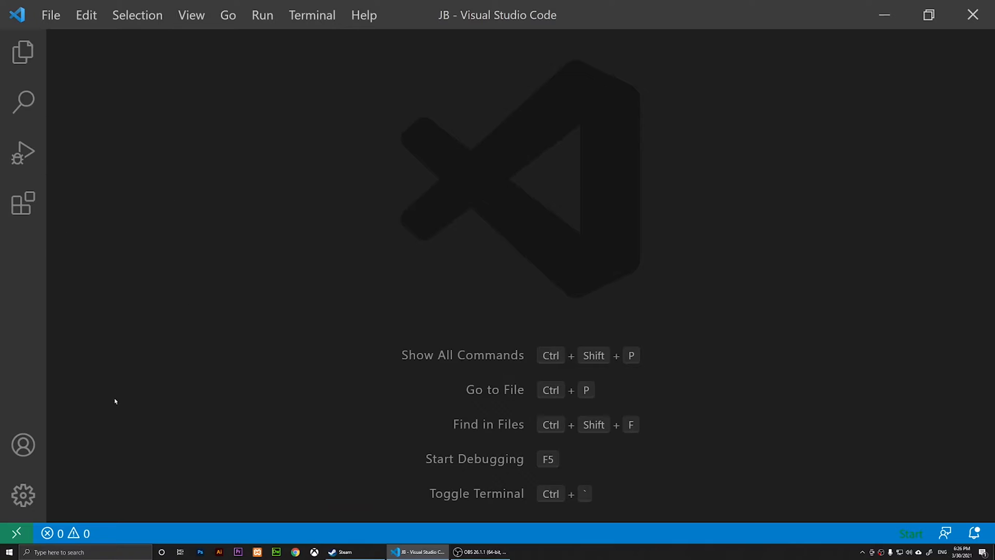
left_click(22, 203)
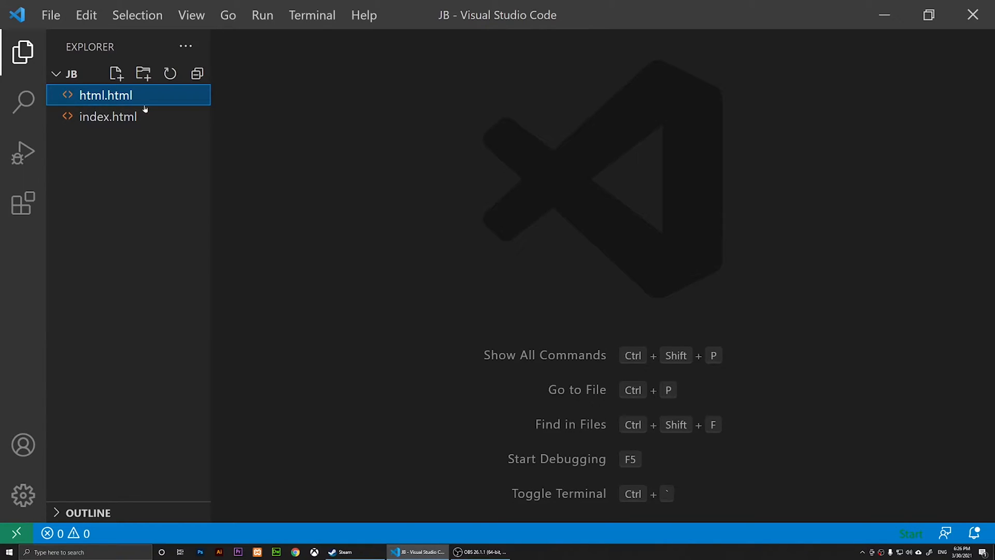
Step: Clear index.html's body, rename it to forms.html and html.html to index.html, and start the preview server
double_click(108, 116)
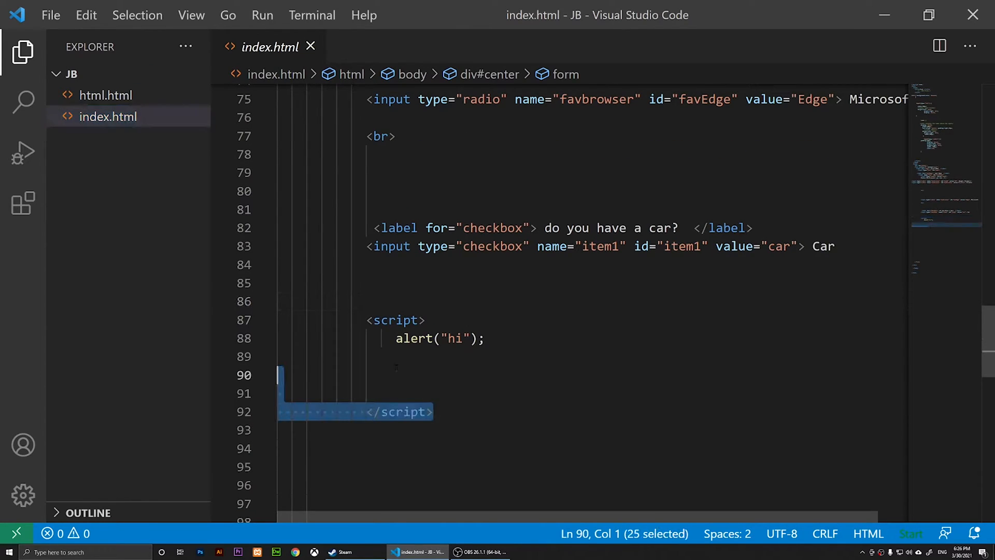
key("Delete")
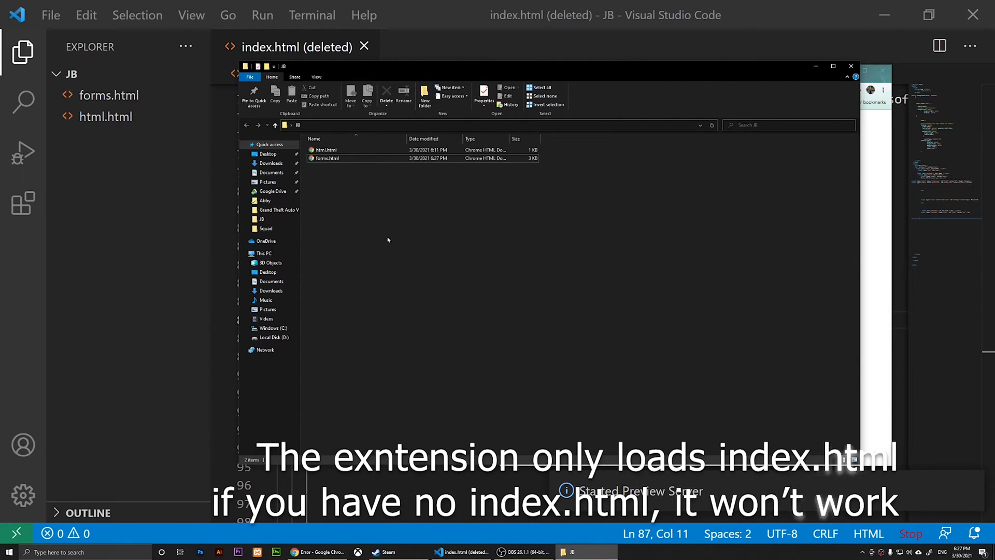
left_click(325, 149)
type("index")
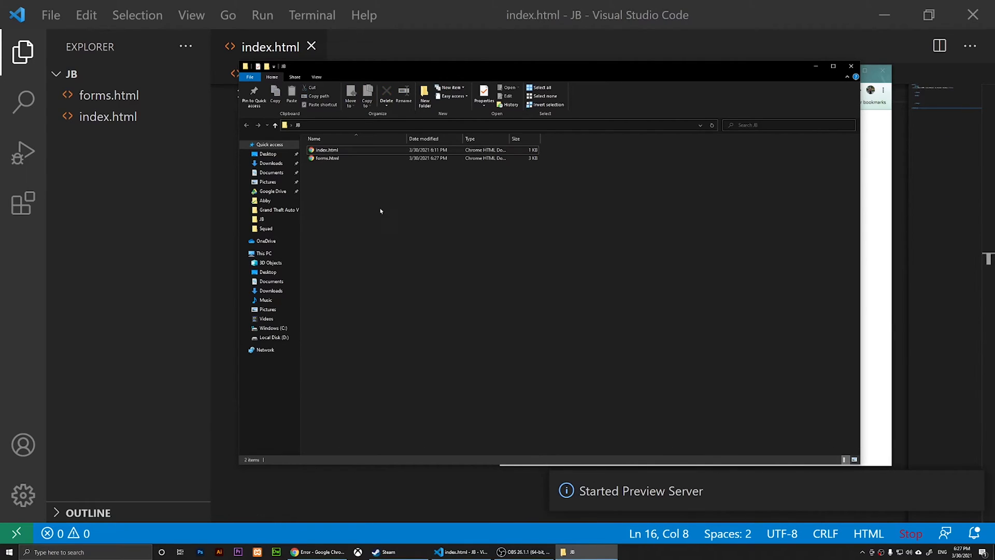
mouse_move(380, 187)
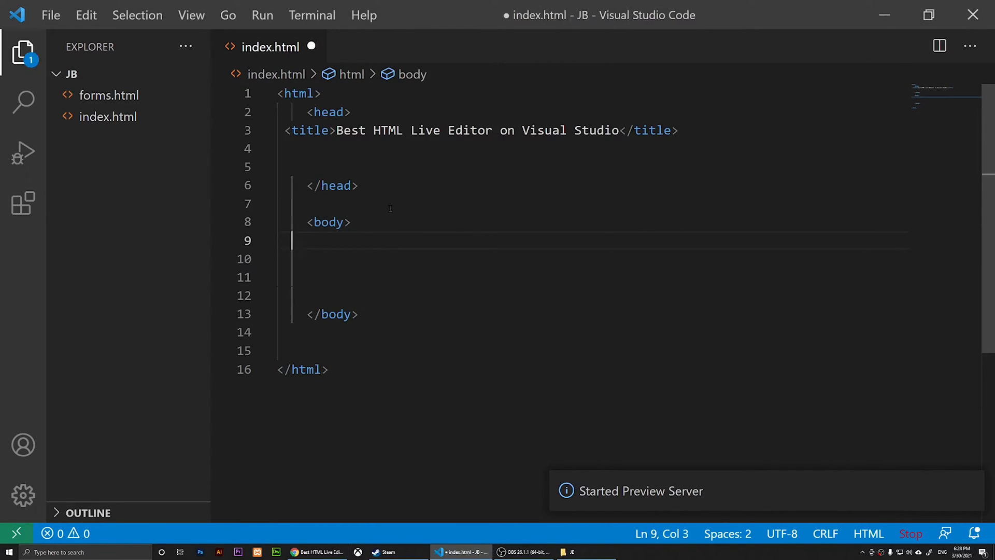
Step: Add <h2>FIrst header</h2> to the body and place VS Code beside the Chrome localhost:5050 preview
type("<")
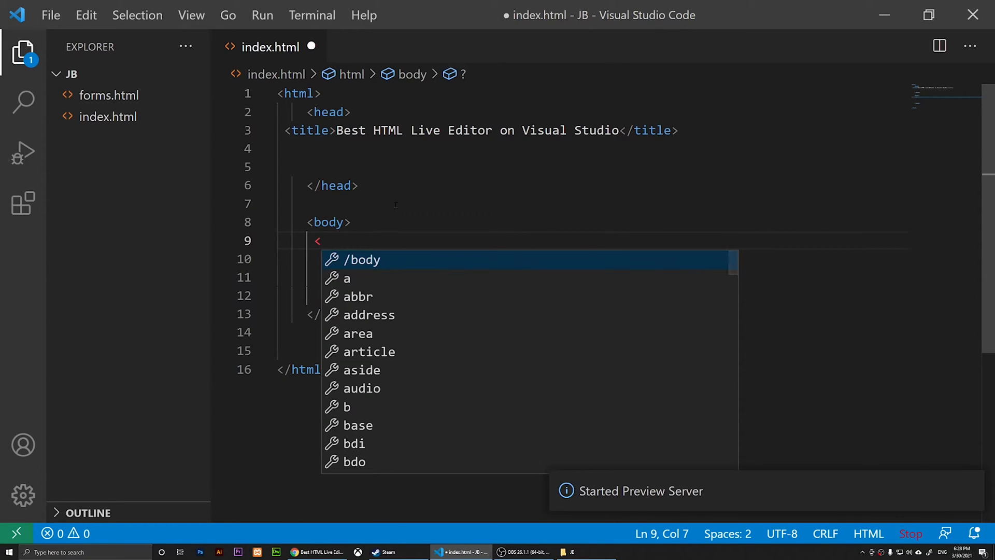
type("h")
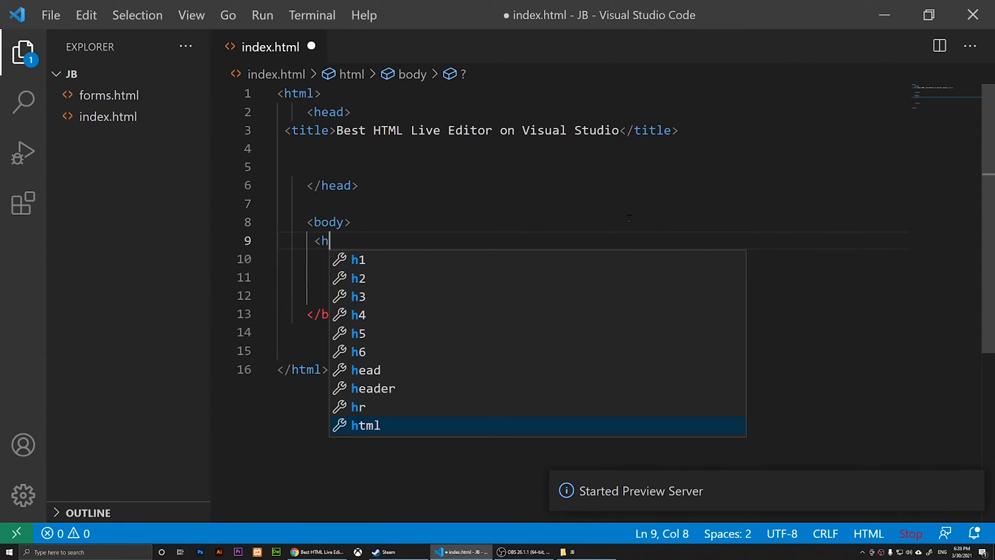
type("2></h2>")
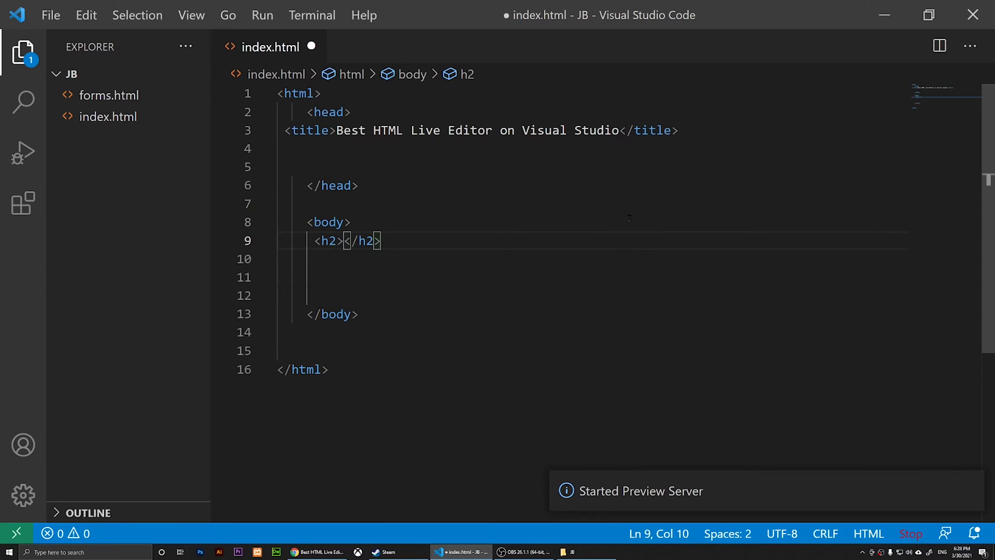
type("FIrst head")
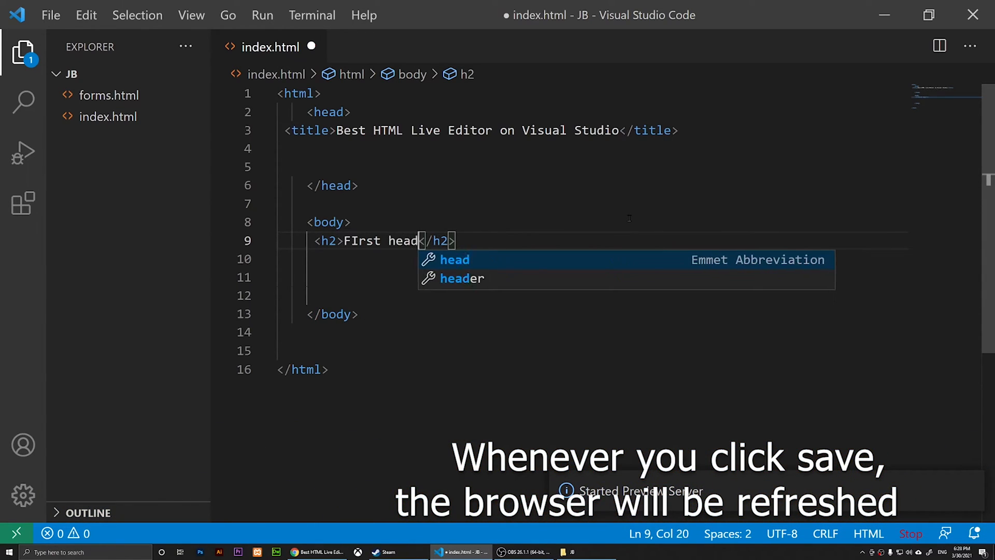
type("er")
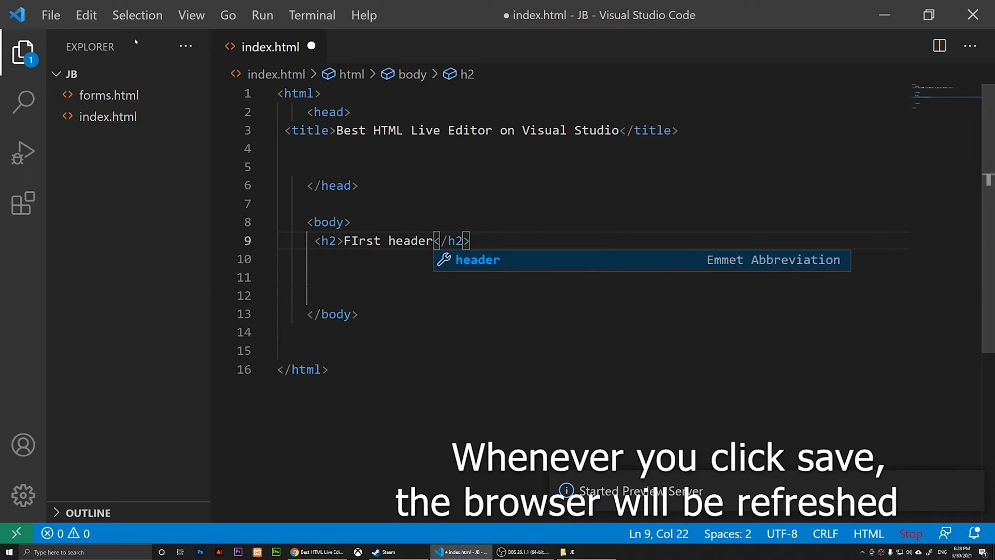
left_click(50, 16)
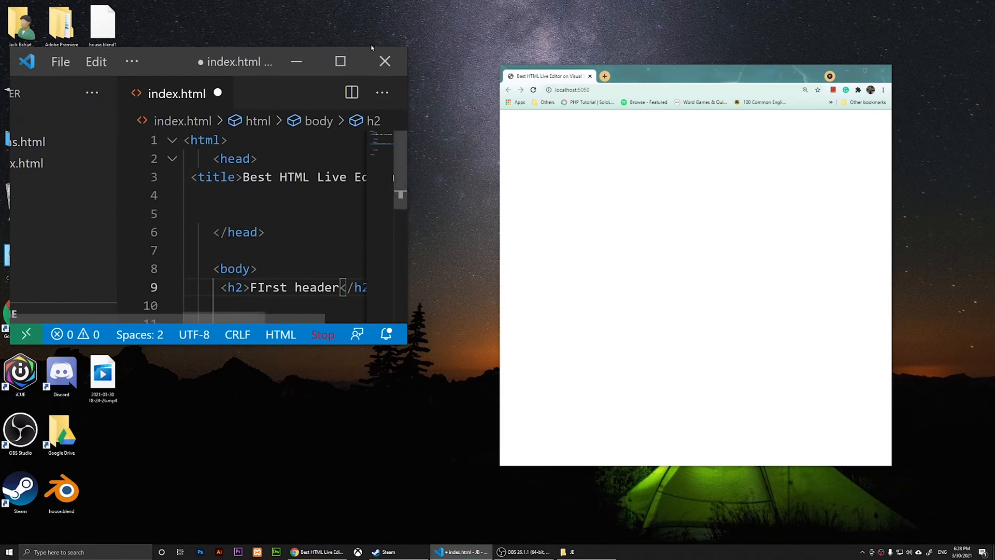
Step: Save, then add <p>Hello everyone</p> under the header and save so the preview shows both
left_click(340, 61)
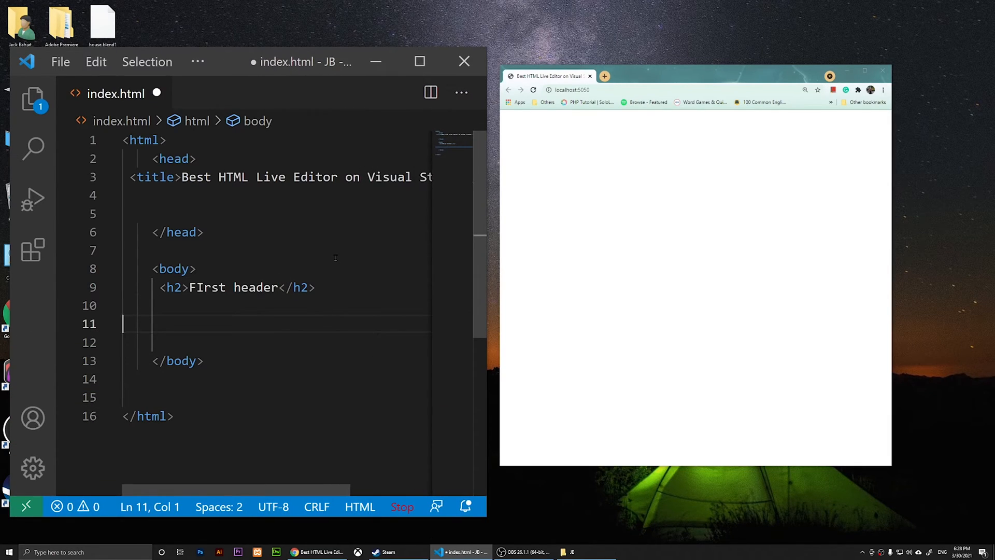
key("ctrl+s")
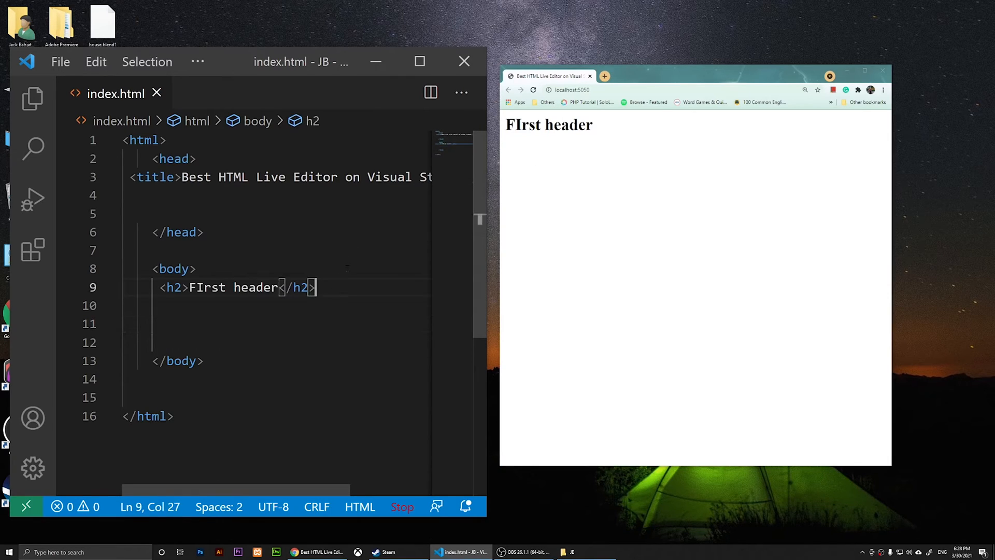
key("enter")
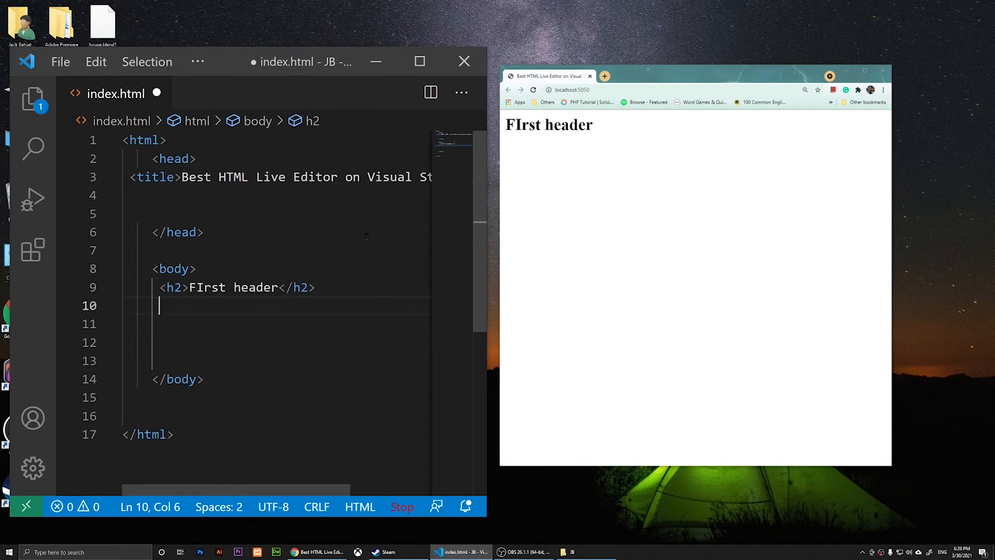
type("<p></p>")
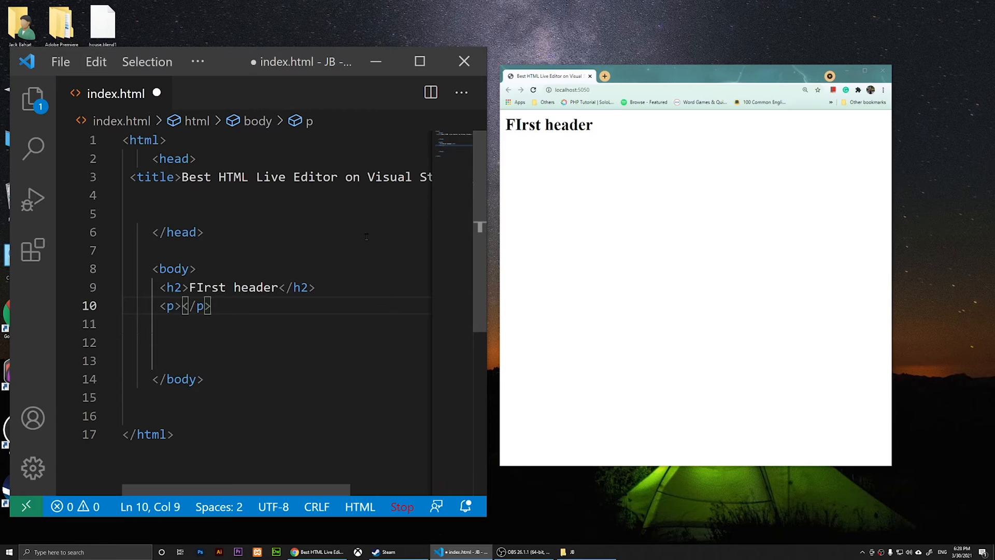
type("Hello ever")
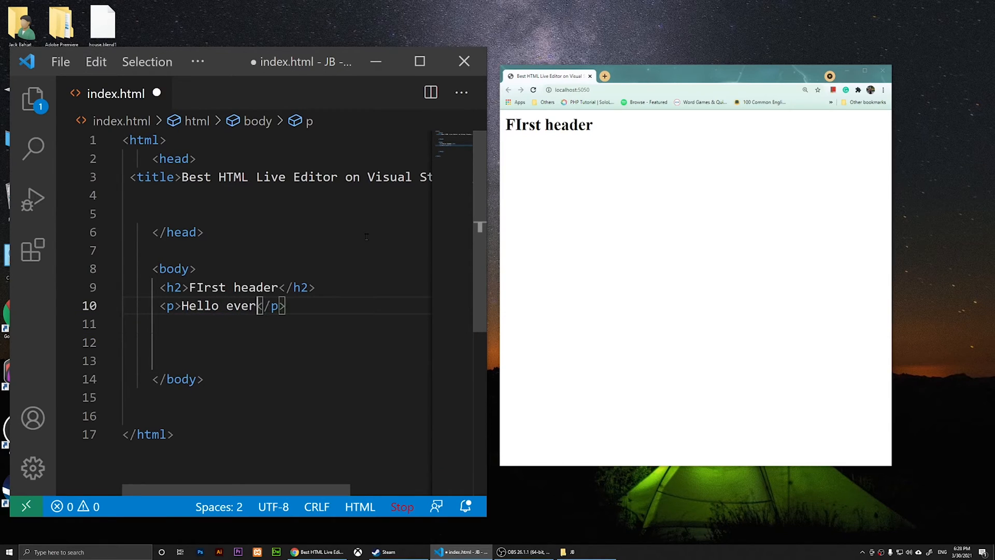
type("yone")
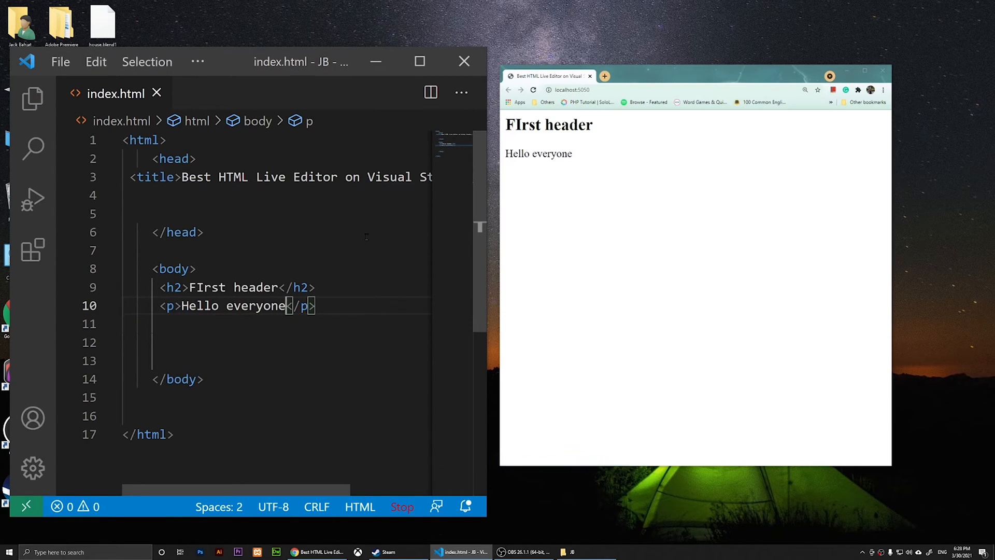
mouse_move(366, 236)
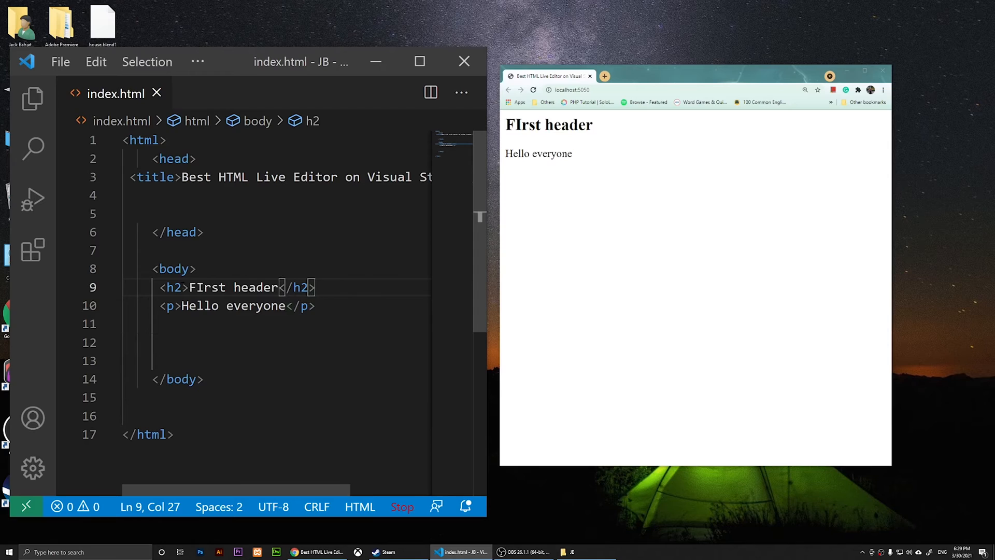
Step: Give the h2 an inline style="background-color: bisque;" and save so the preview shows it highlighted
type("style=\"")
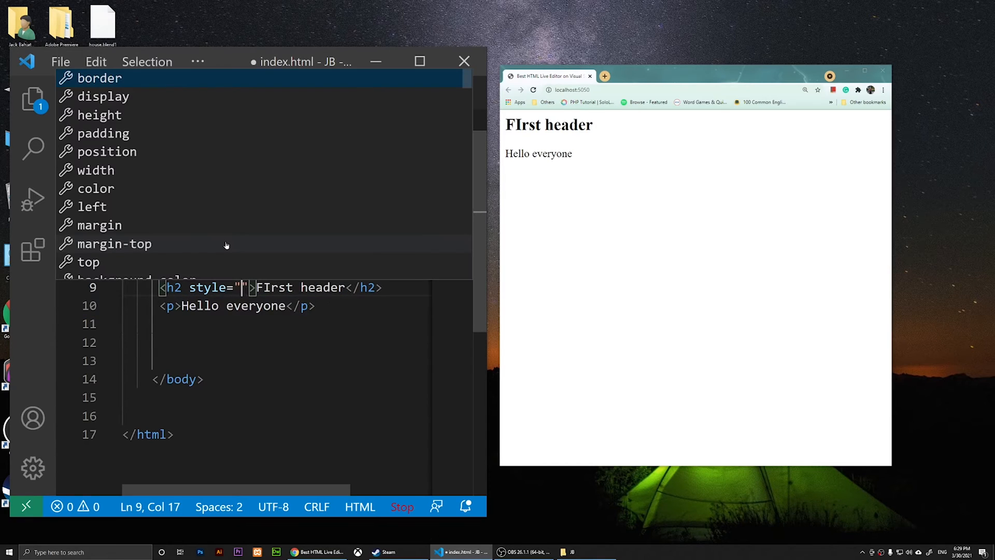
type("background-color: bisque;\"")
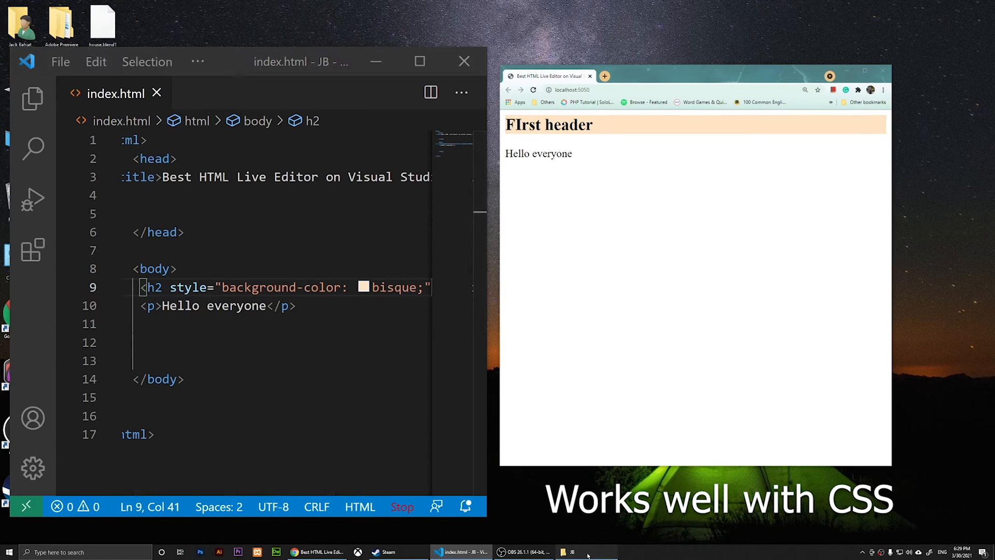
Step: Show the JB folder in File Explorer with index.html selected, then return to VS Code's File menu
left_click(569, 552)
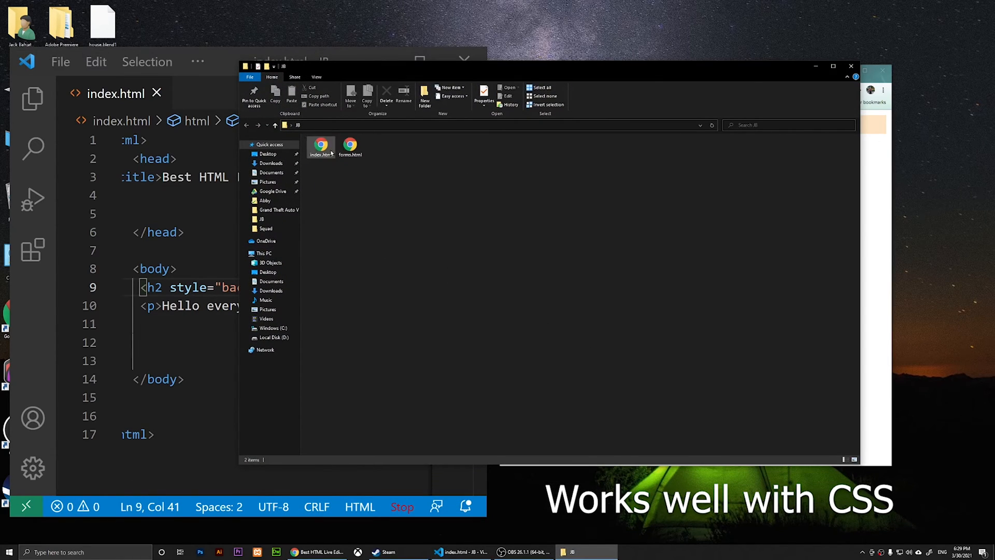
left_click(320, 147)
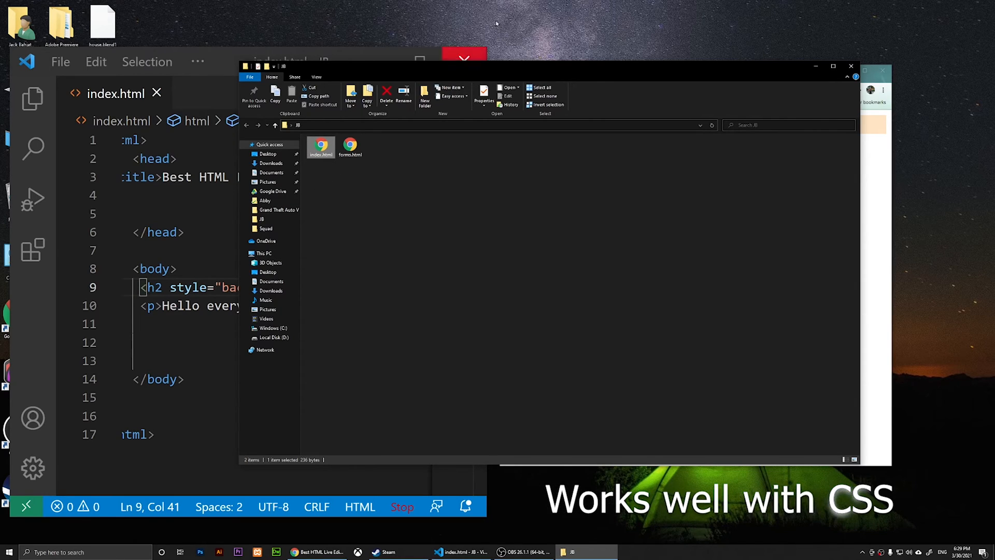
left_click(464, 66)
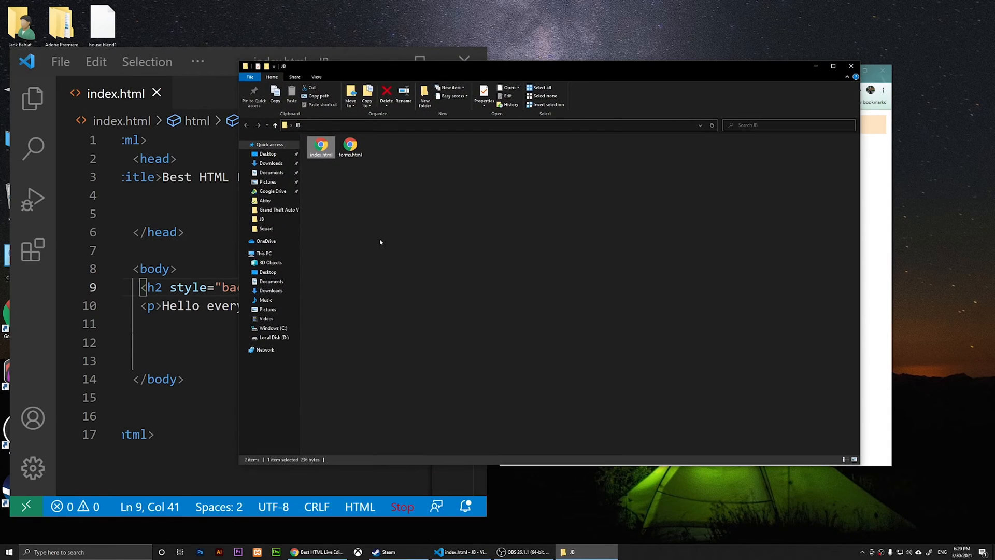
mouse_move(324, 191)
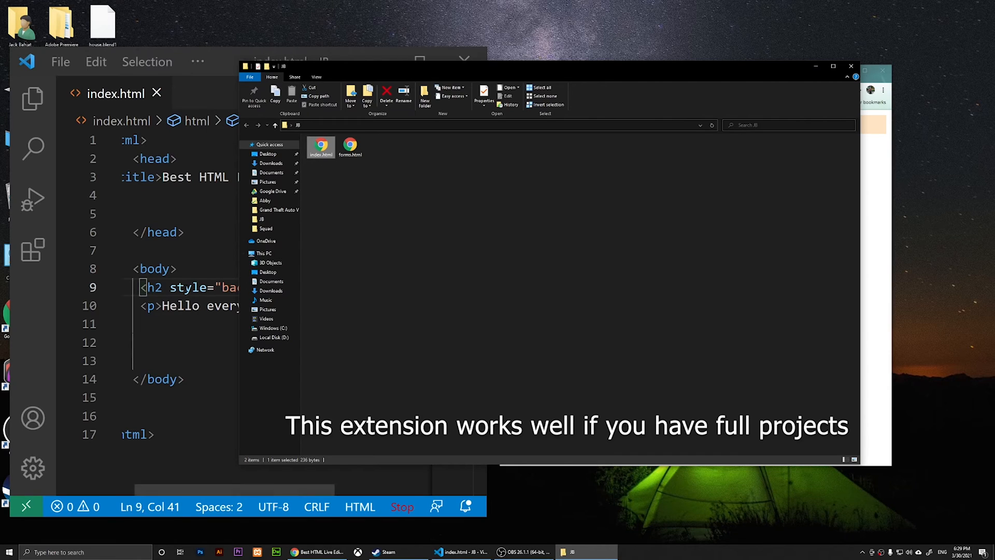
left_click(60, 61)
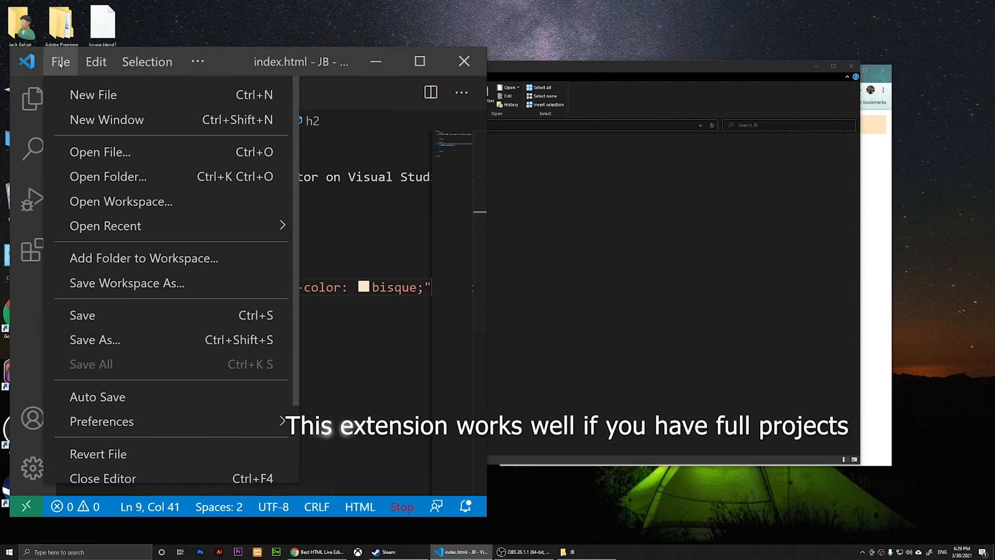
mouse_move(107, 176)
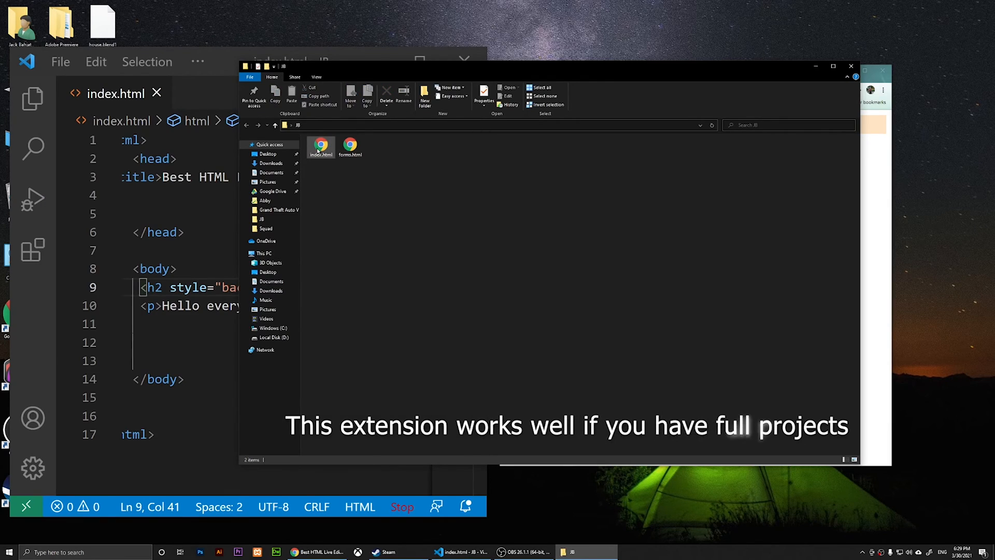
mouse_move(320, 146)
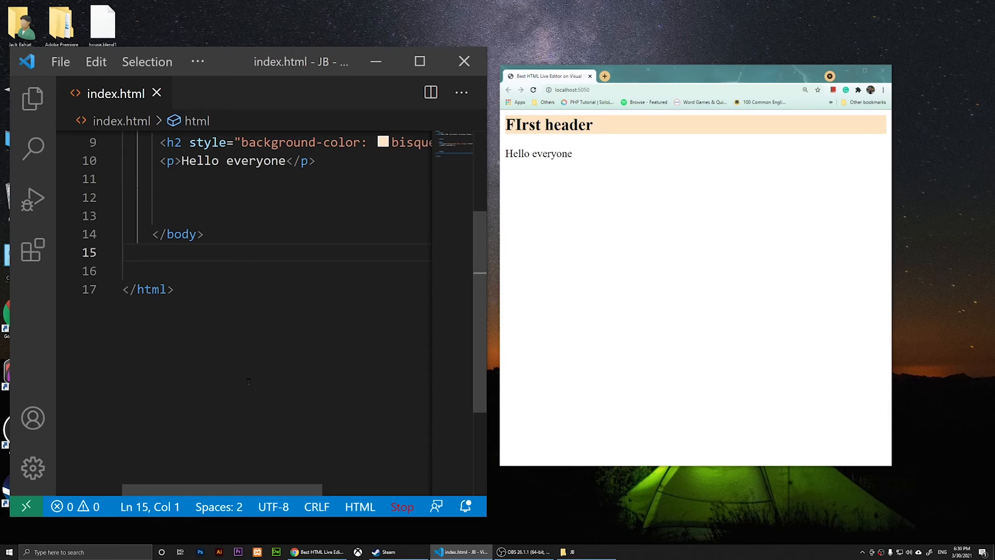
Step: Add a script calling alert("Hello"); after </body>, save, and dismiss the Hello alert in the preview
type("<script>")
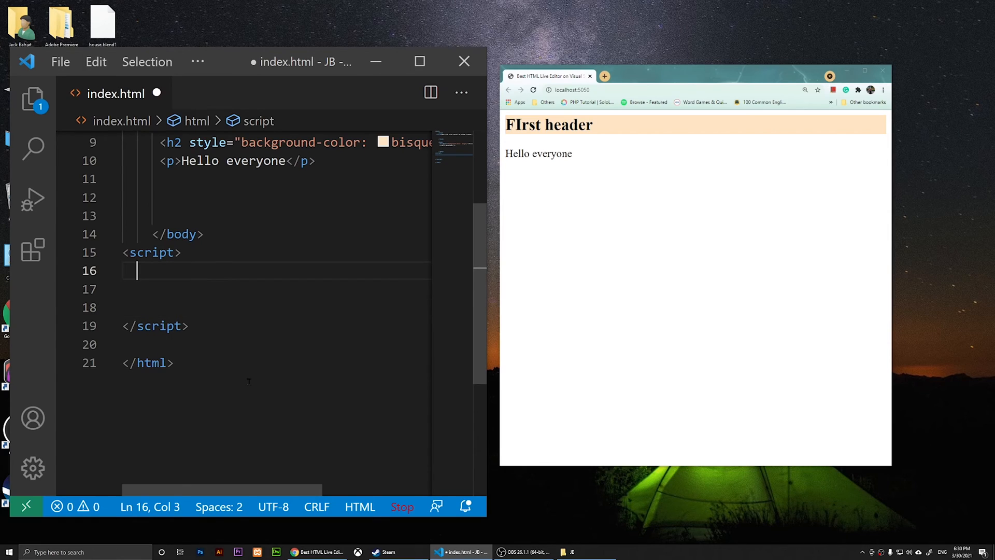
type("alert(\"")
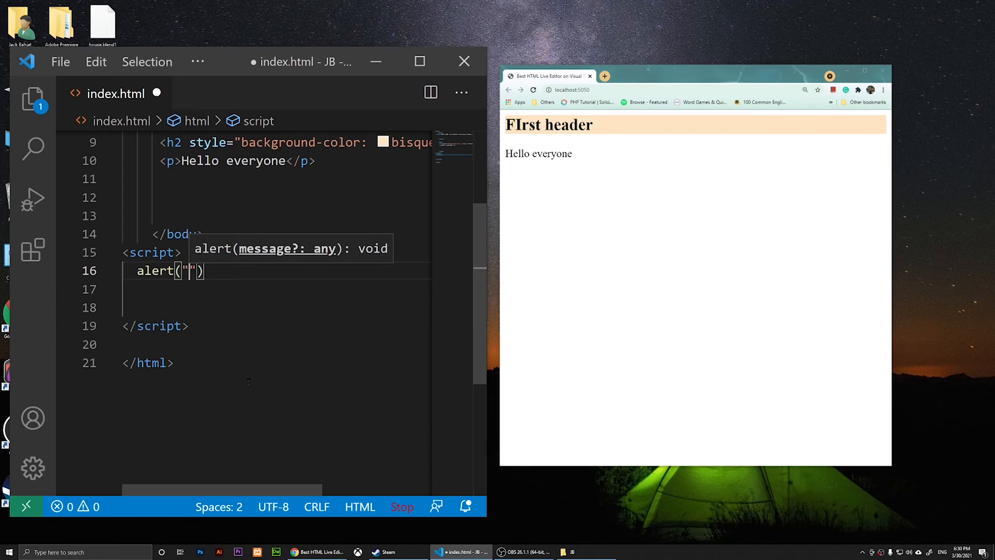
type("Hello")
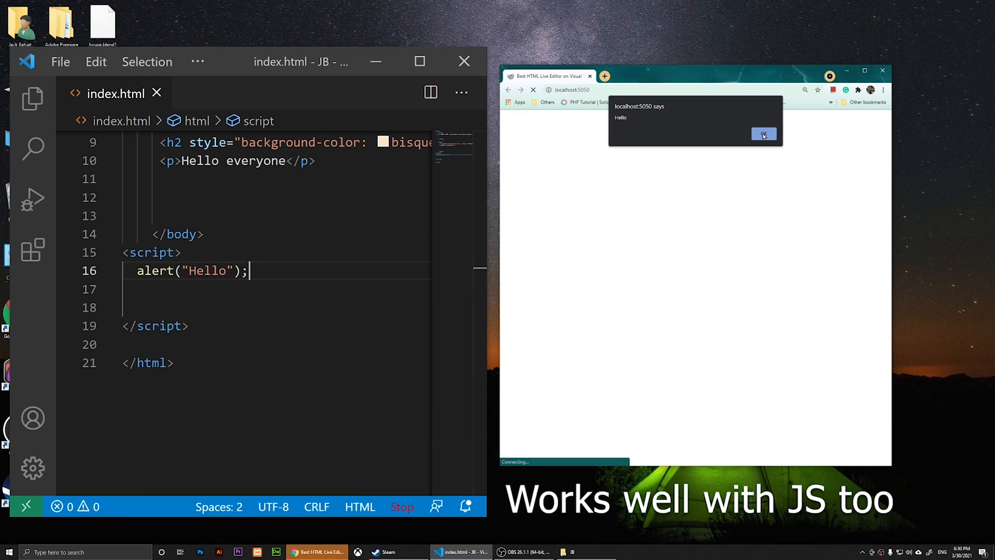
left_click(763, 134)
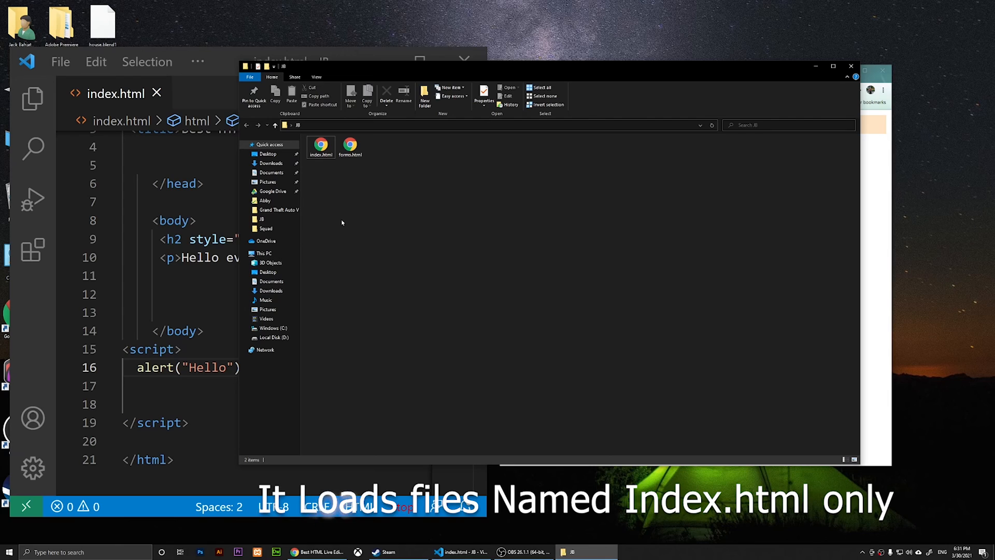
mouse_move(824, 36)
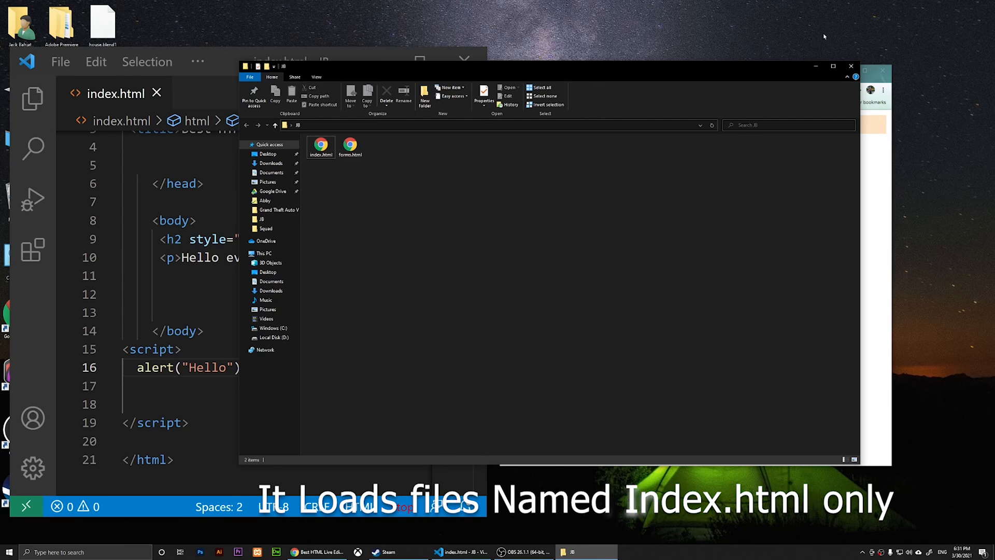